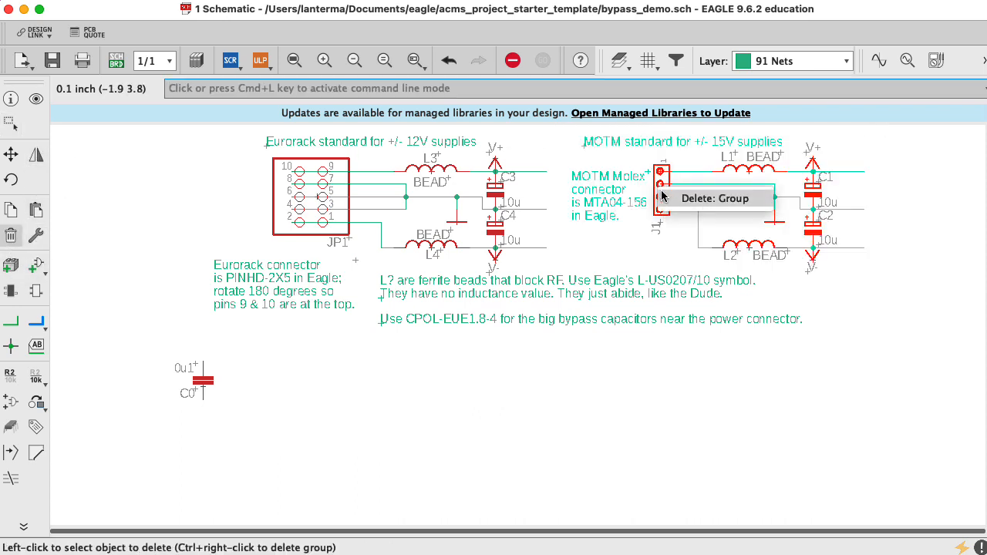
Delete the MOTM Molex connector group with its ferrite beads and capacitors.
click(714, 198)
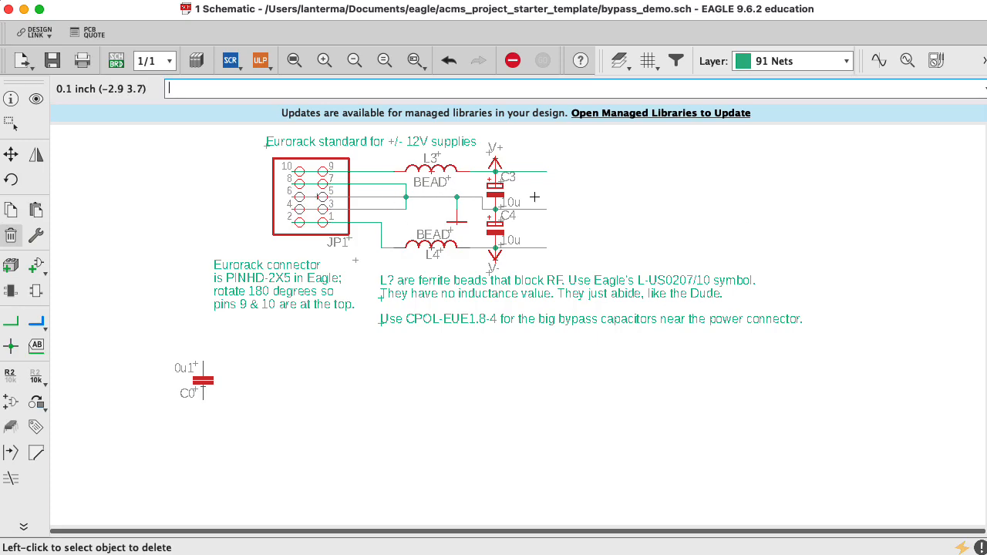
mouse_move(517, 211)
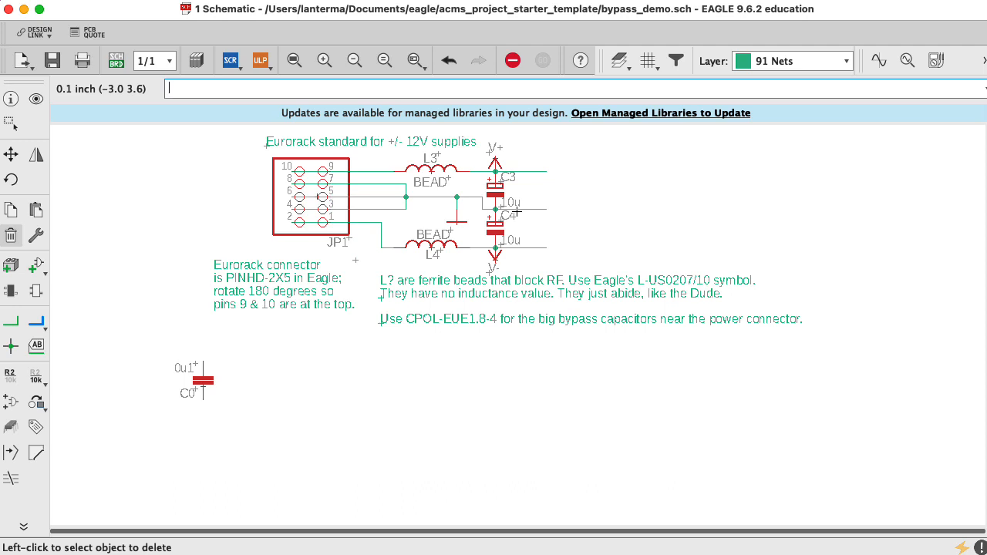
Add a TL072P and place op-amp gates IC1A and IC1B below the power block.
text(add)
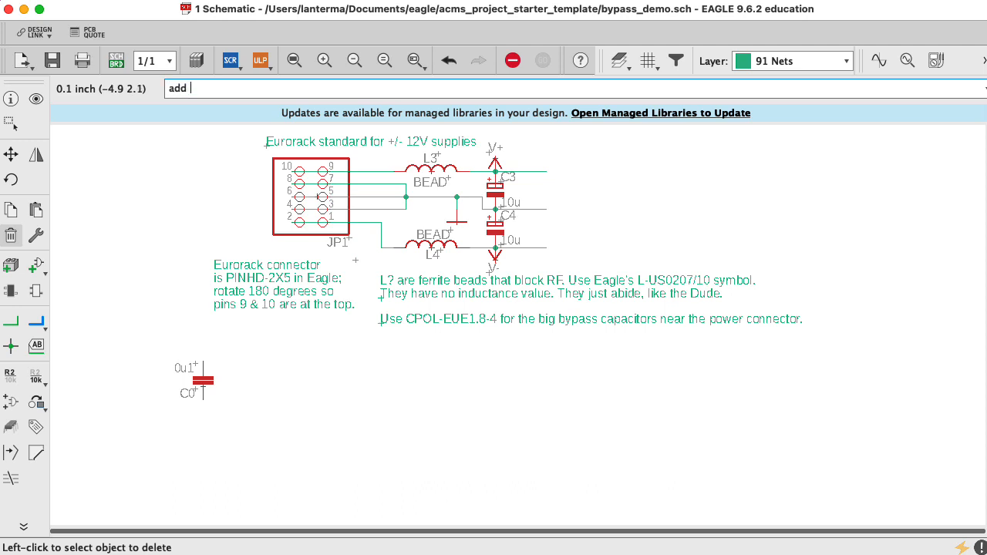
text(tl072p)
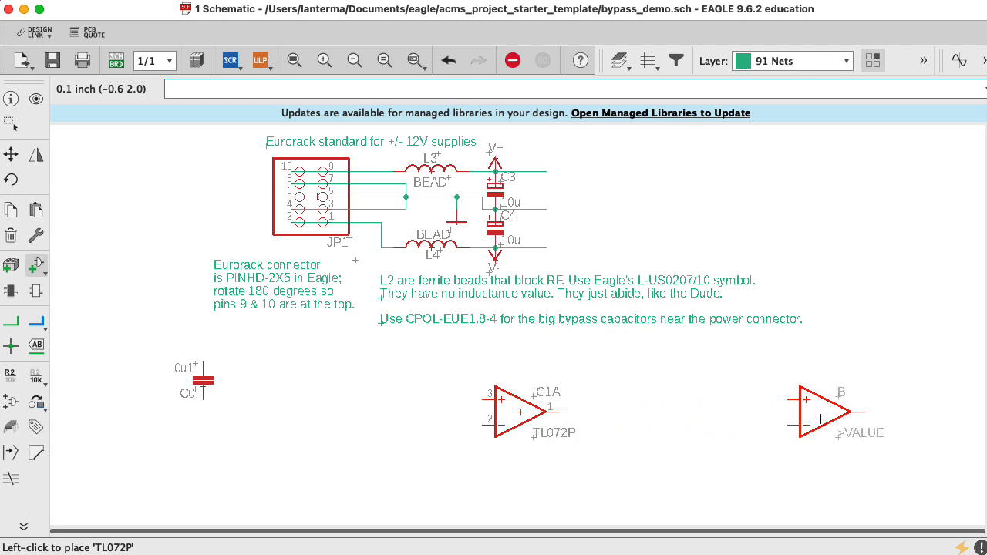
click(825, 413)
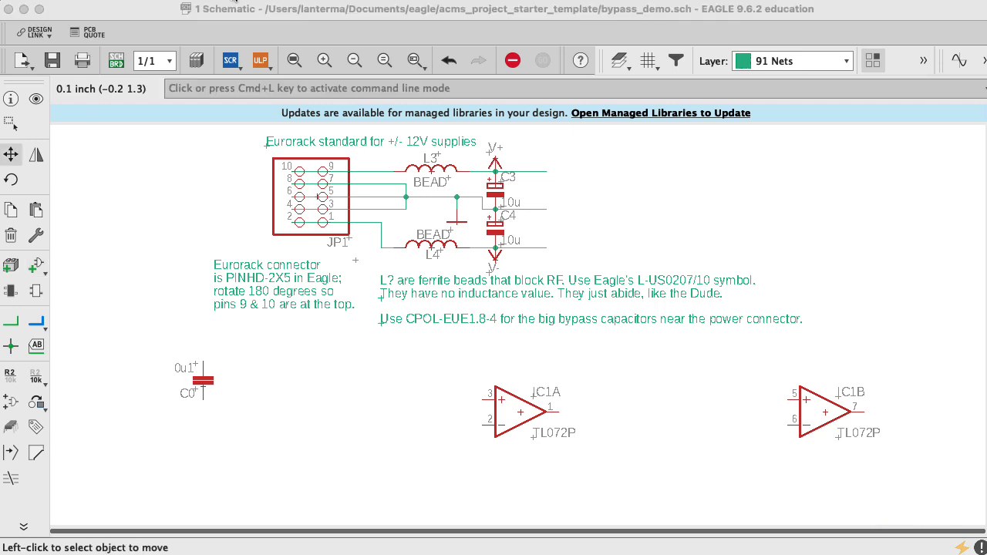
Invoke IC1's power gate P (PWR+-) so IC1P with V+ and V− is placed.
text(info)
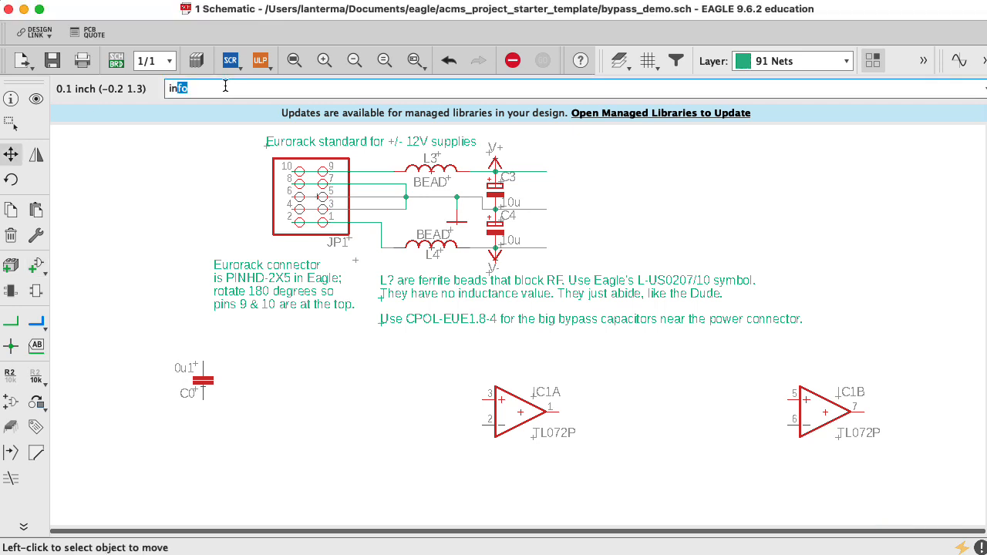
text(invoke)
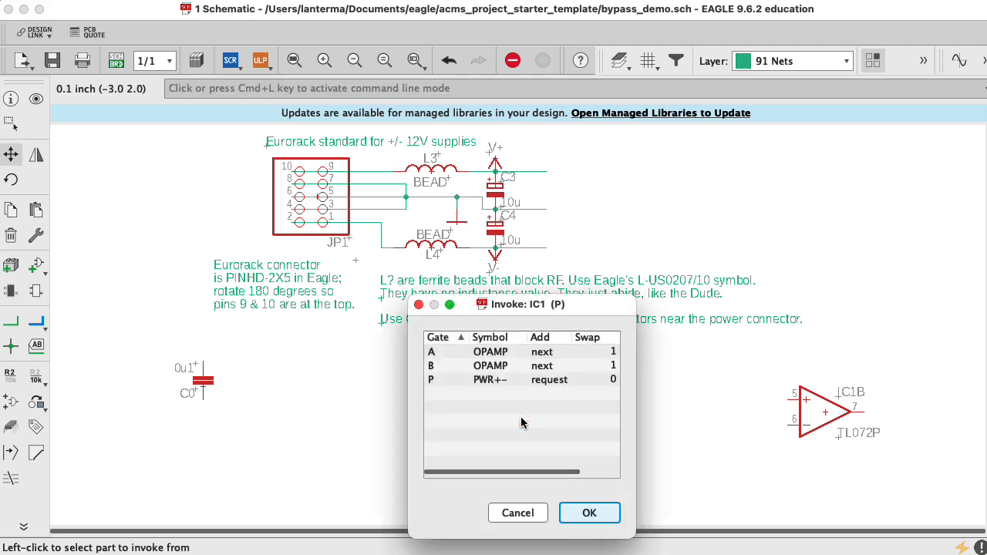
click(491, 379)
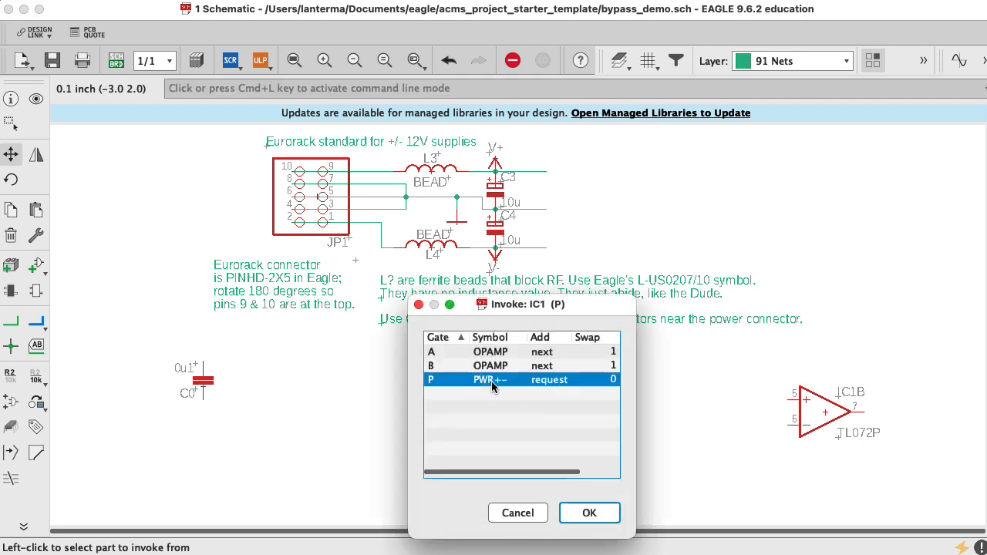
click(588, 513)
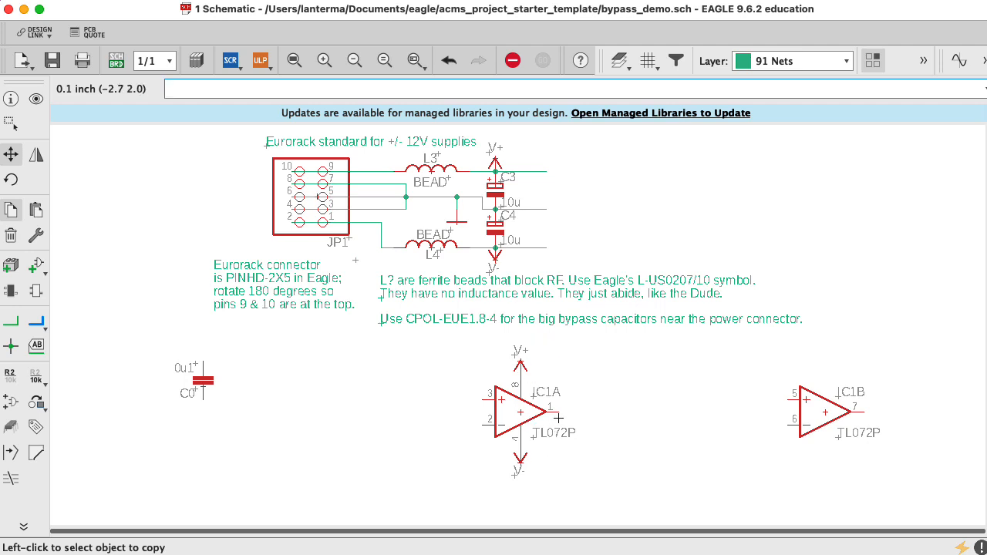
mouse_move(412, 388)
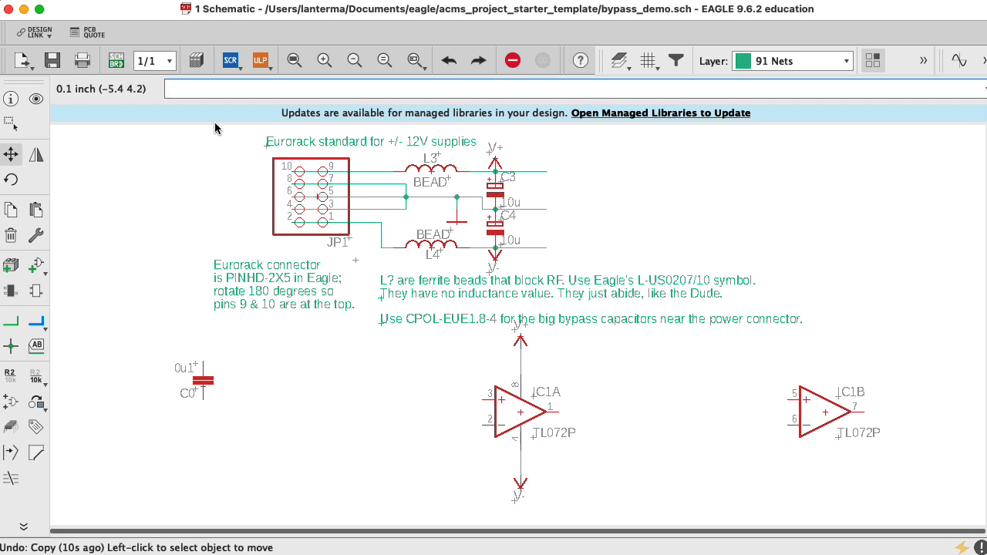
Copy capacitor C0 to make 0u1 capacitors C1 and C2 and wire them to IC1A's supplies.
click(203, 380)
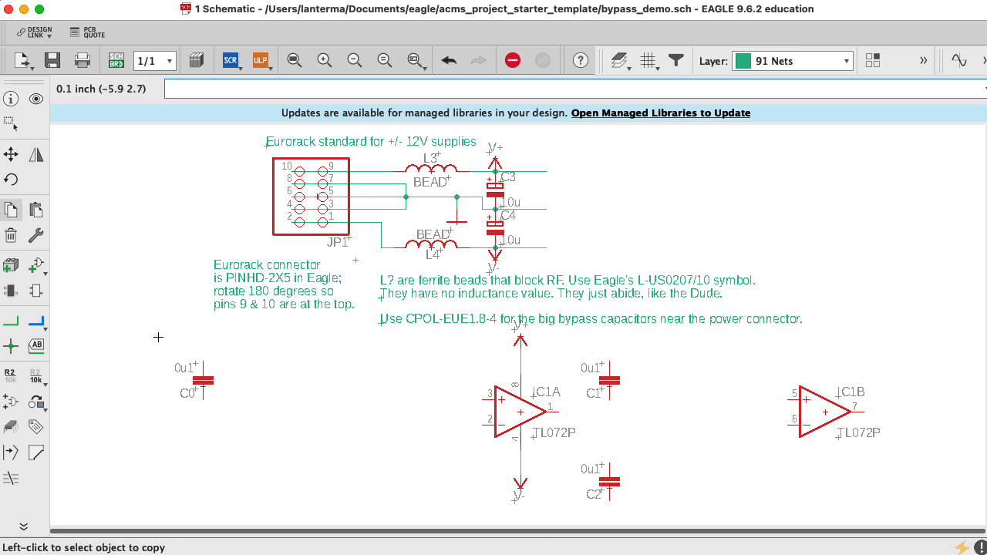
click(10, 321)
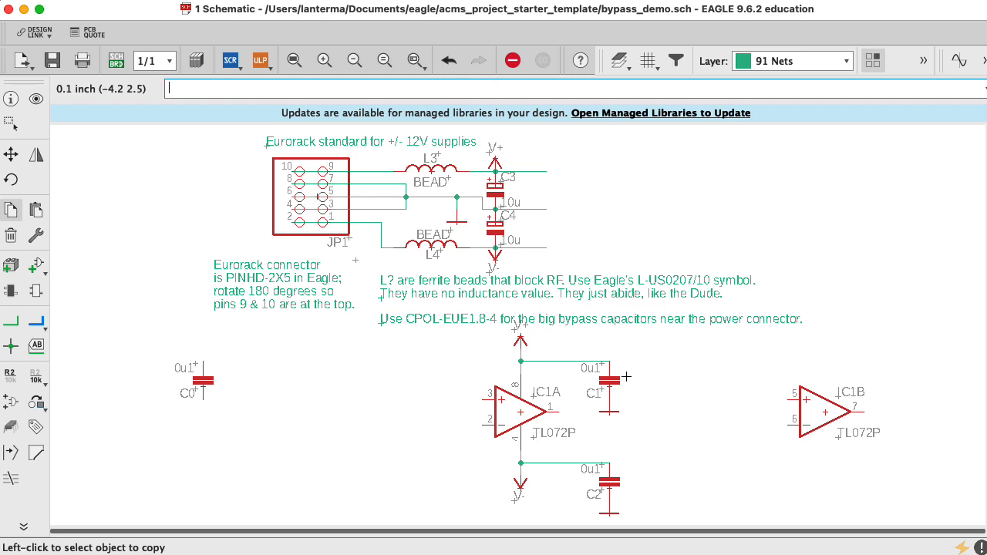
mouse_move(553, 460)
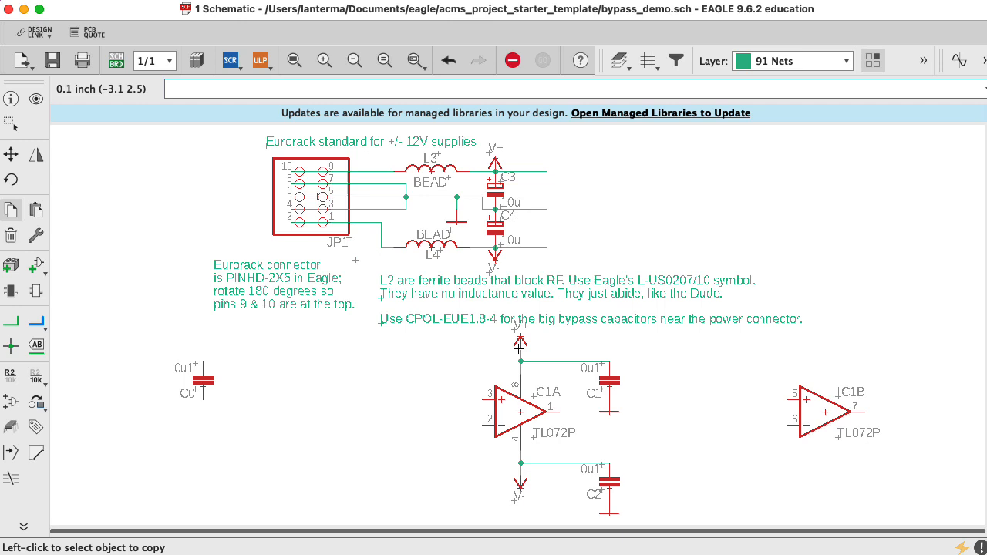
mouse_move(544, 429)
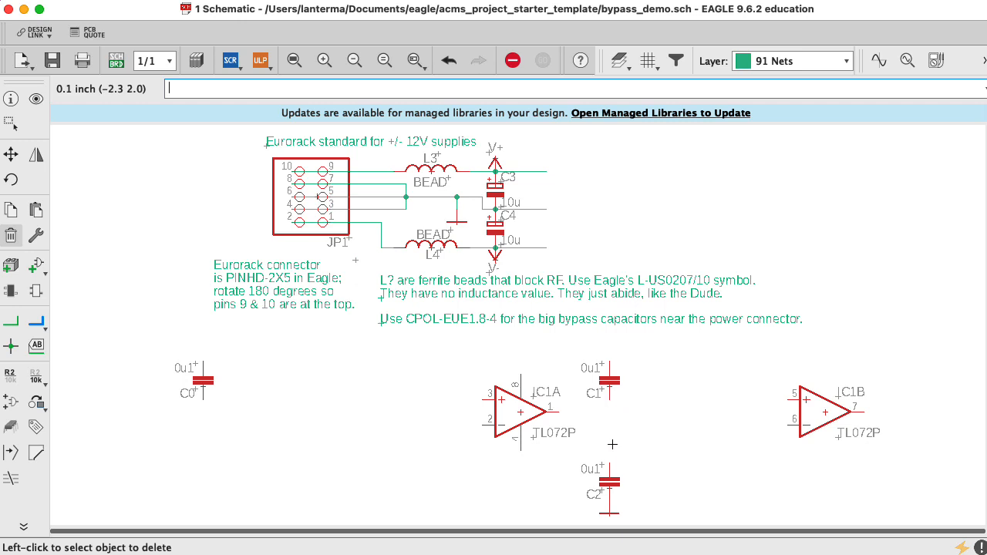
Delete the V+ and V− symbols and net wires around IC1A.
click(10, 154)
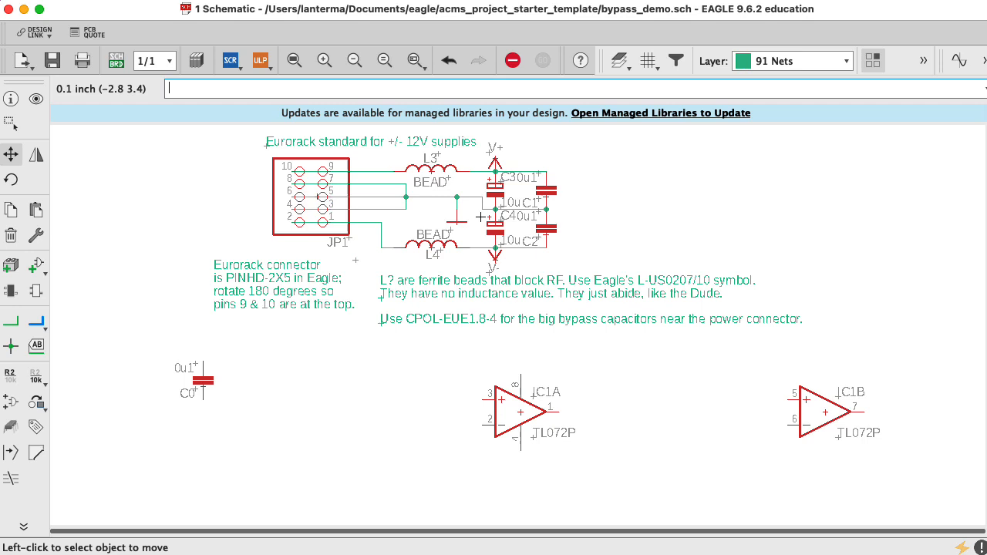
mouse_move(547, 289)
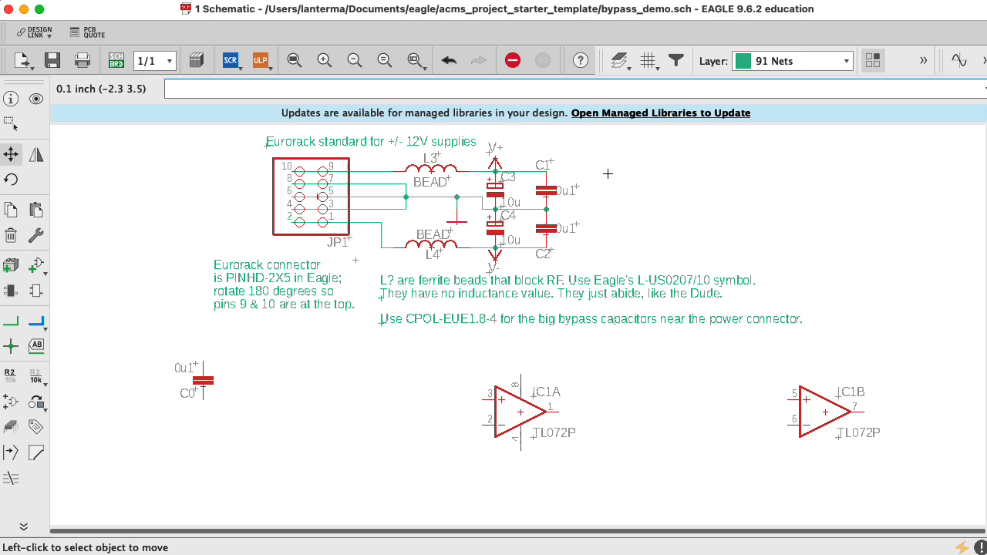
Wire IC1's power pins 8 and 4 to the V+ and V− nets at C1 and C2.
click(532, 402)
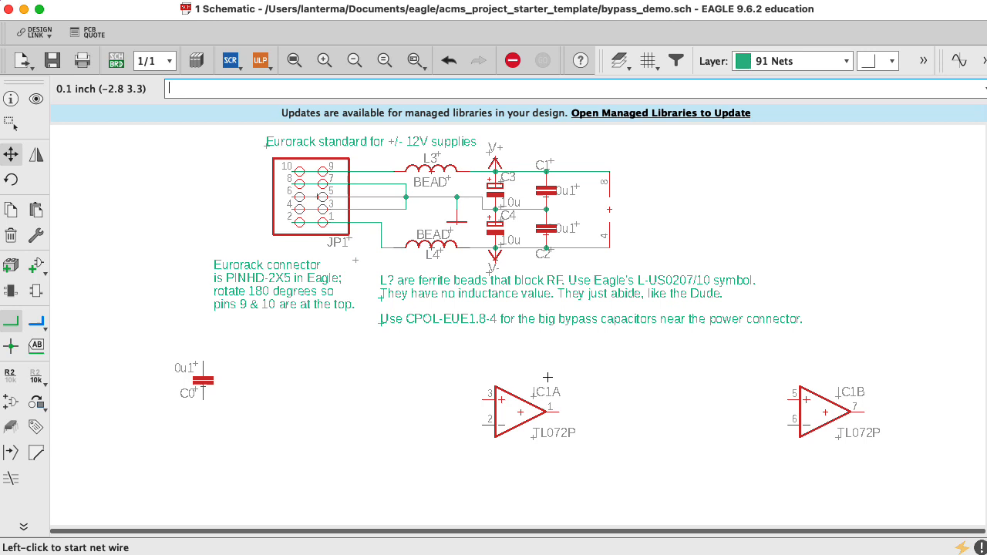
mouse_move(699, 496)
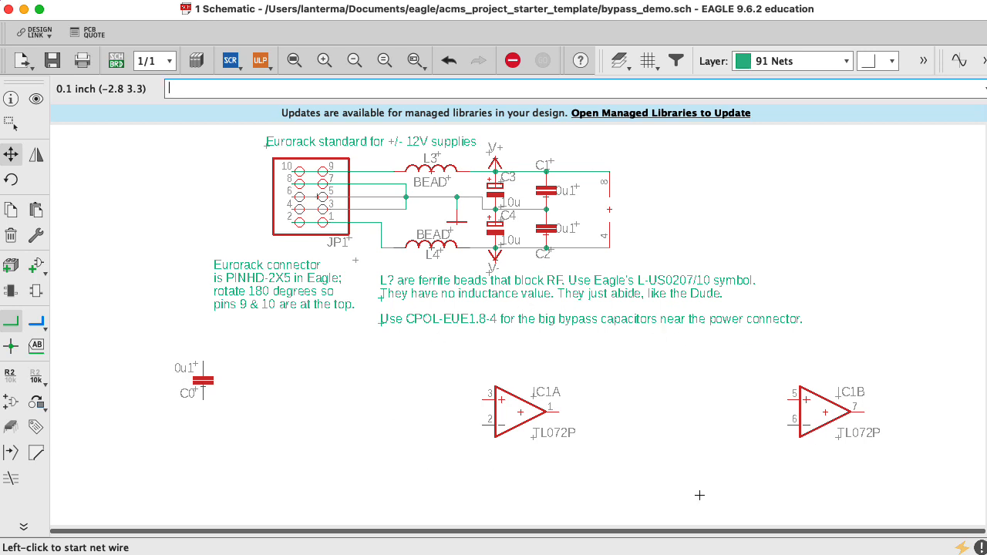
mouse_move(643, 220)
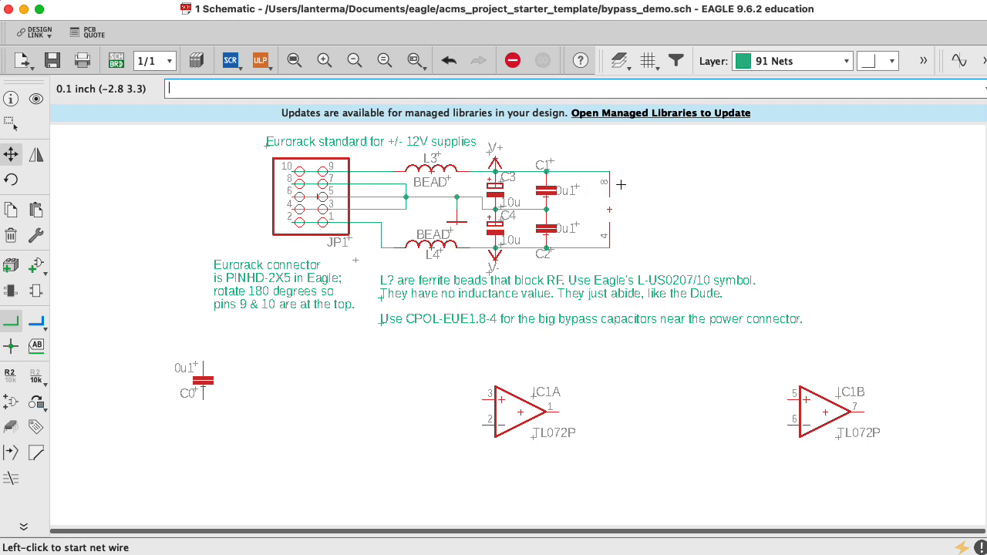
click(547, 185)
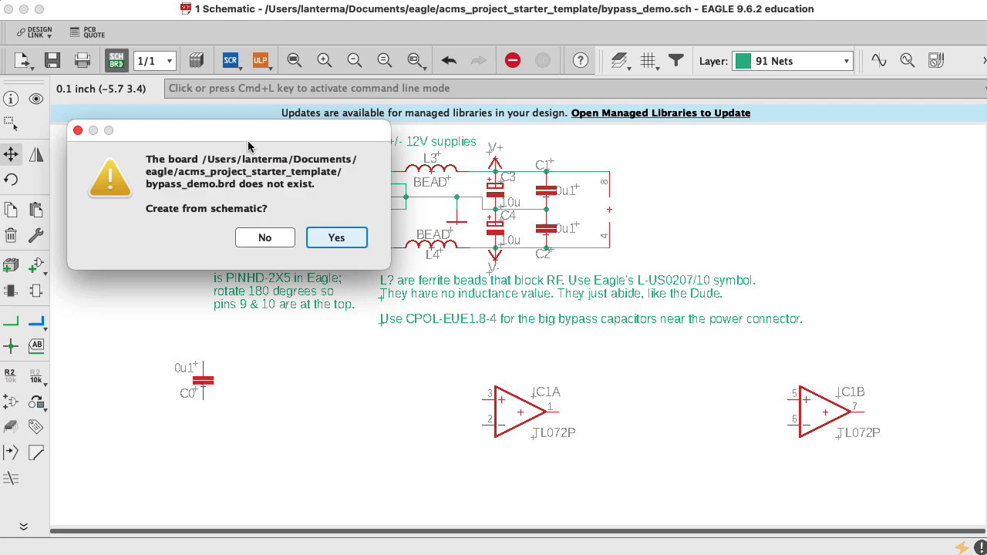
Create the board, then move C1 beside the V+ pin and C2 beside pin 4.
click(336, 237)
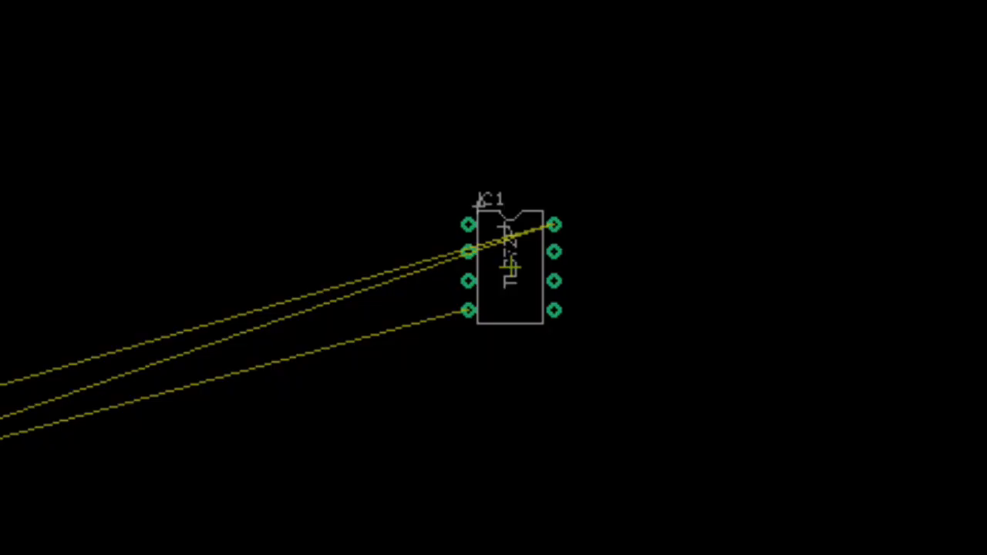
mouse_move(157, 133)
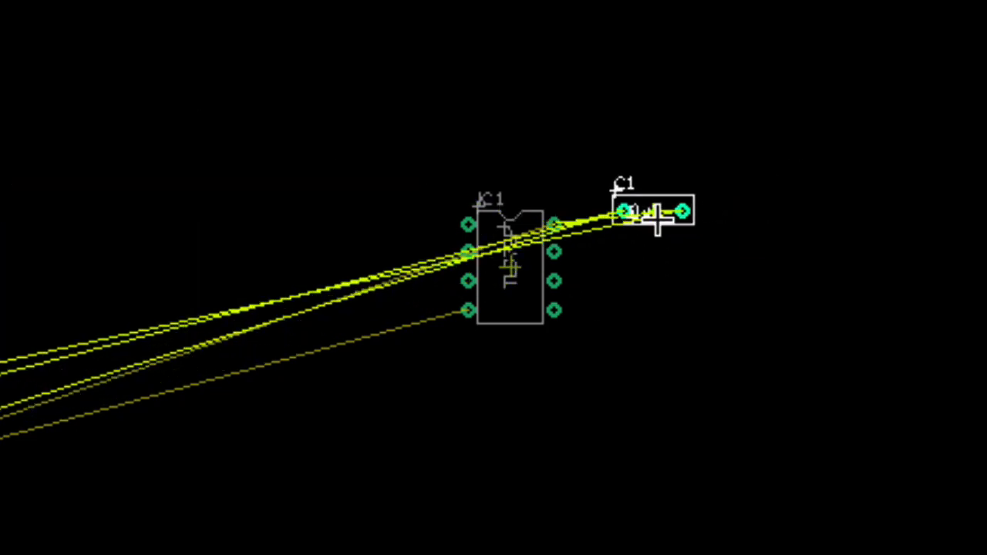
drag(655, 211, 636, 224)
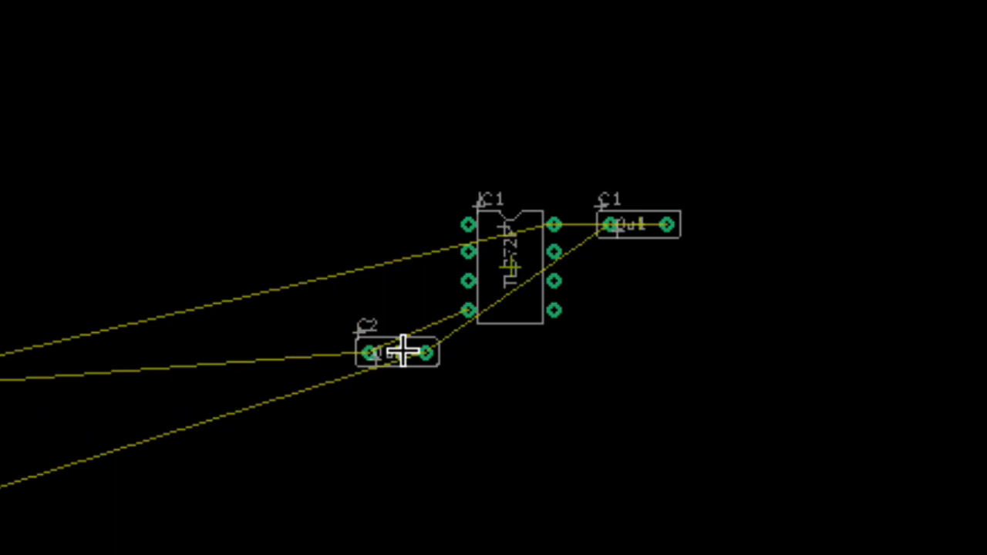
drag(394, 352, 393, 312)
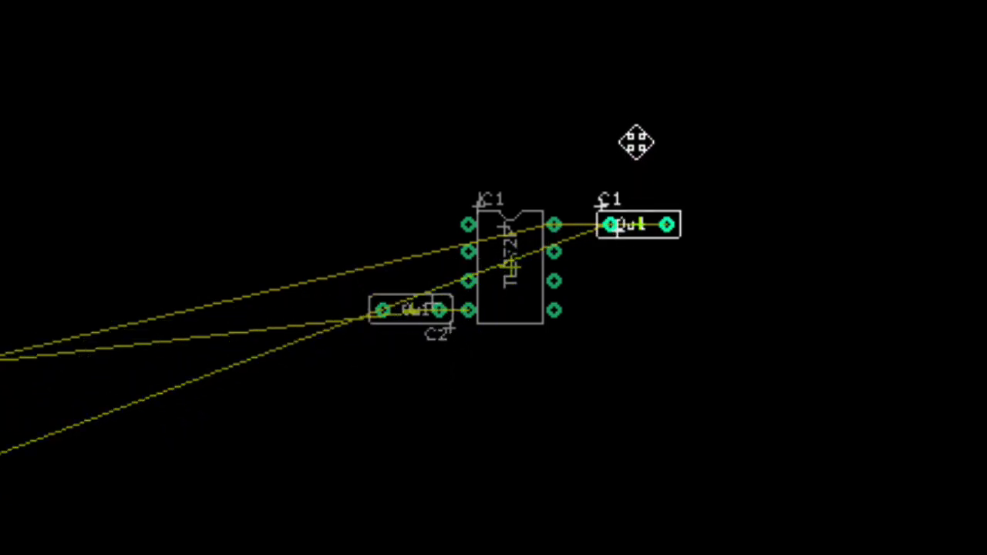
Reposition C1 above the op-amp, then fine-tune it close to IC1.
drag(638, 226, 637, 168)
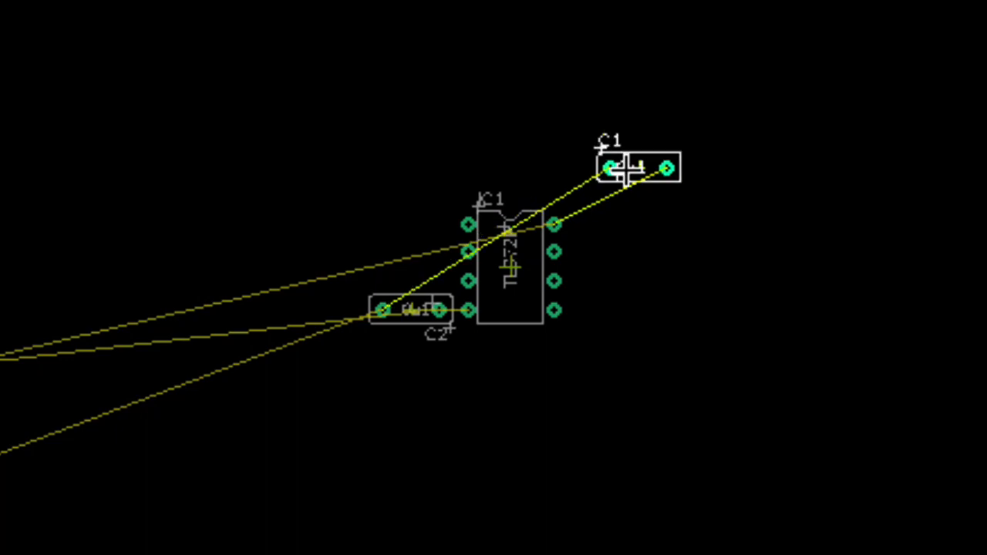
drag(640, 167, 609, 224)
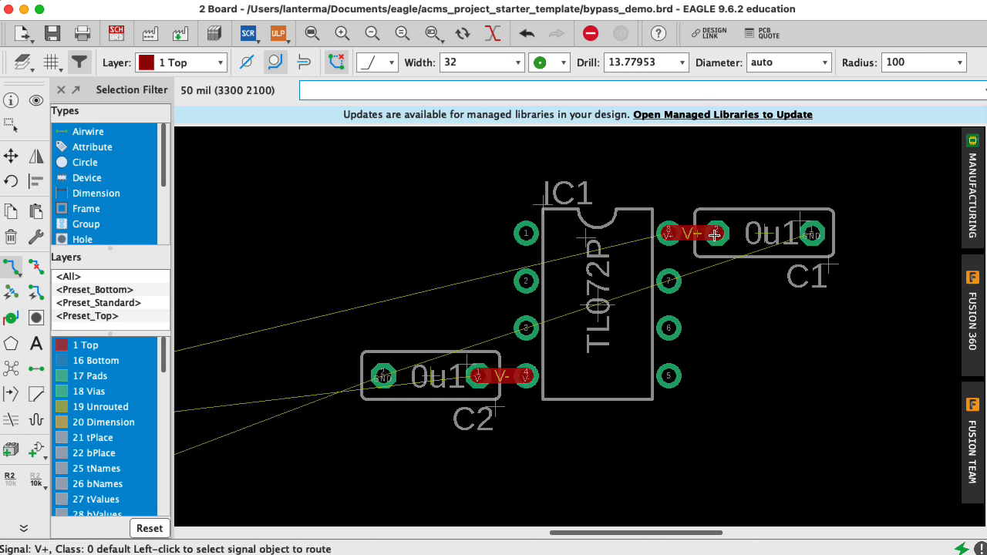
mouse_move(808, 254)
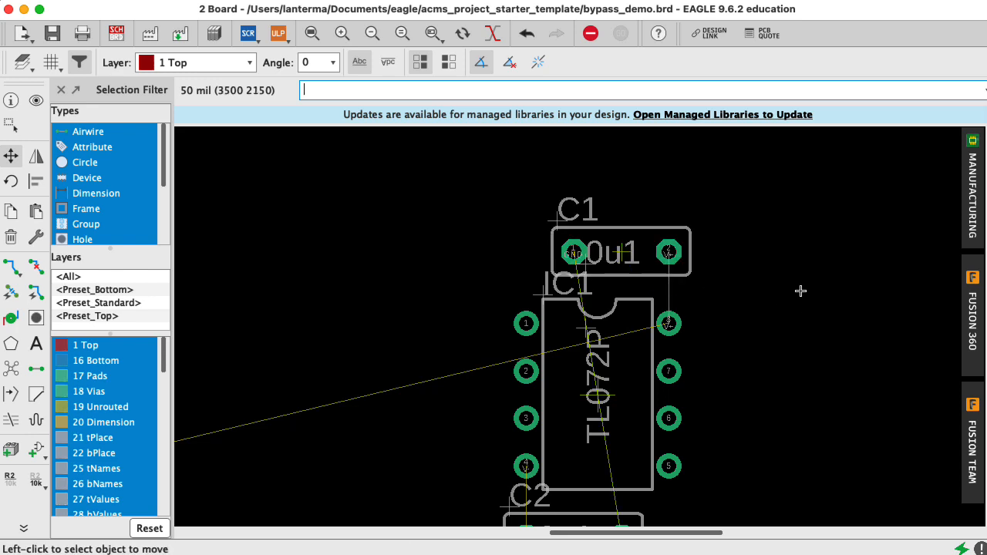
mouse_move(668, 372)
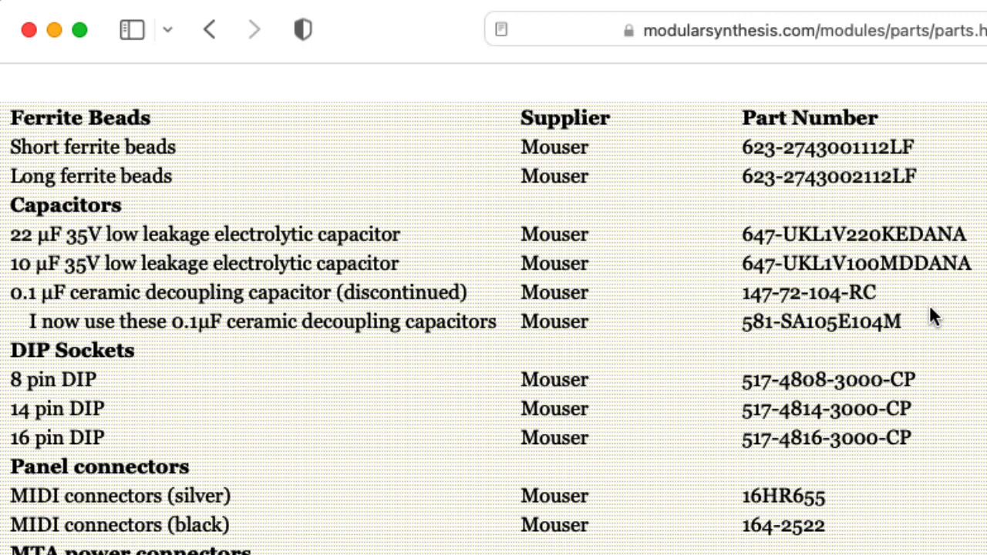
mouse_move(906, 330)
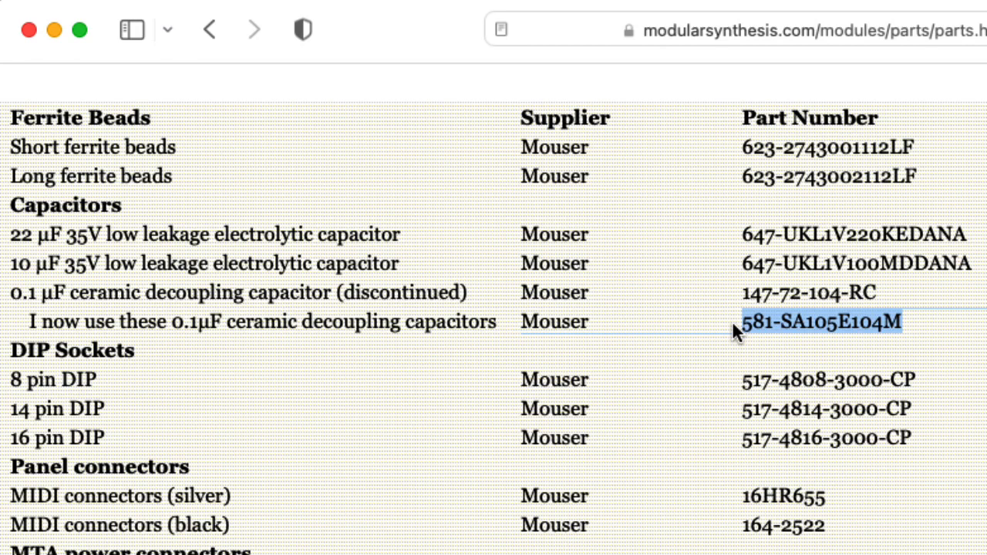
mouse_move(806, 368)
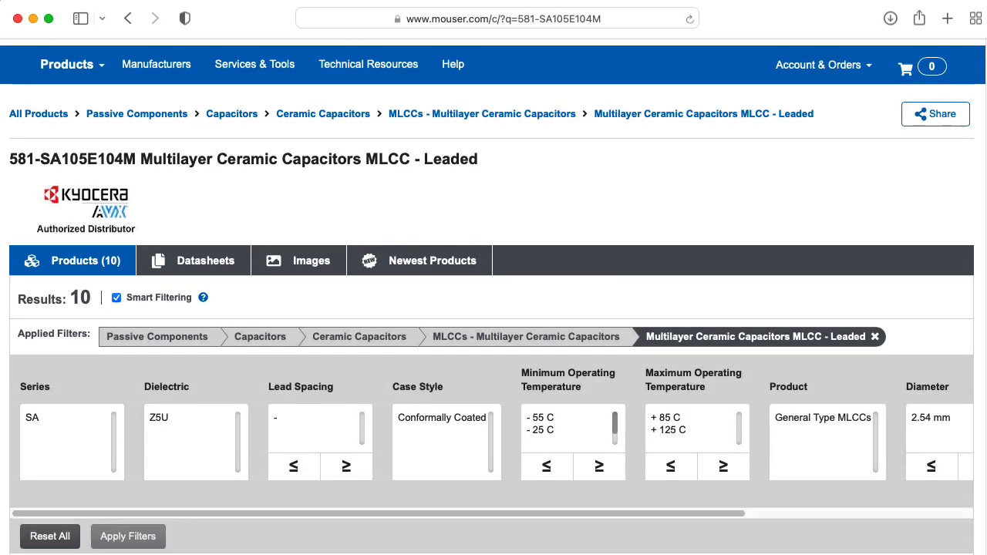
Scroll Mouser's 581-SA105E104M listing and highlight Z5U in the description.
scroll(down, 3)
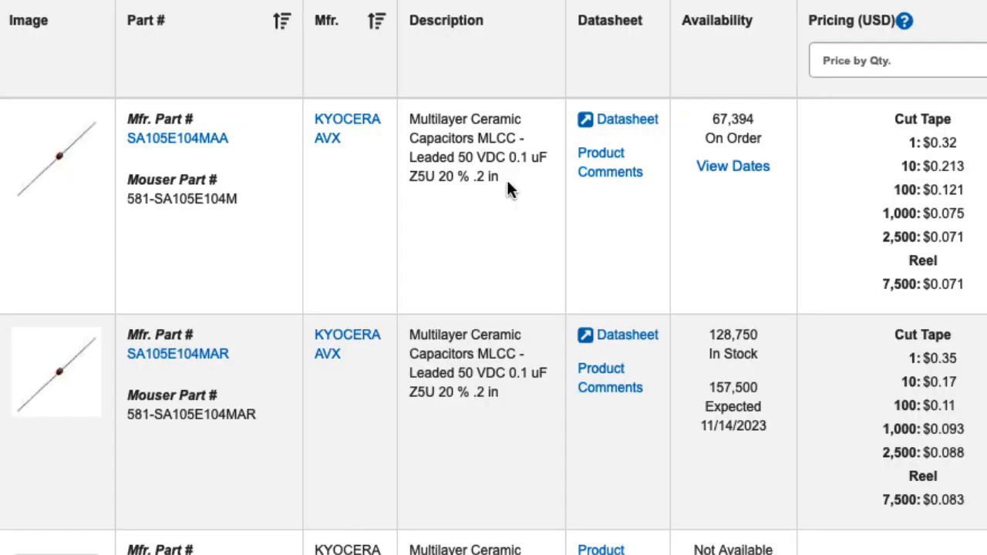
double_click(420, 177)
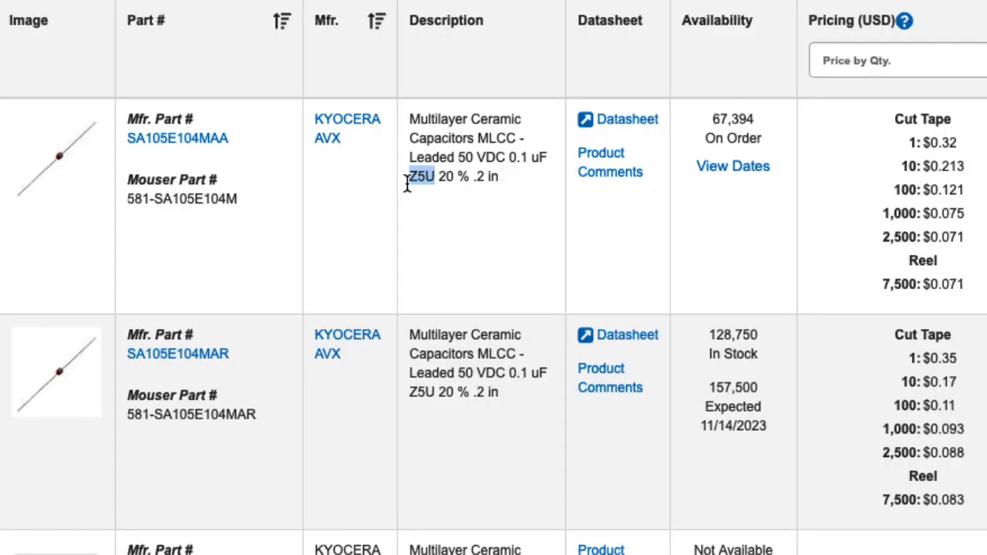